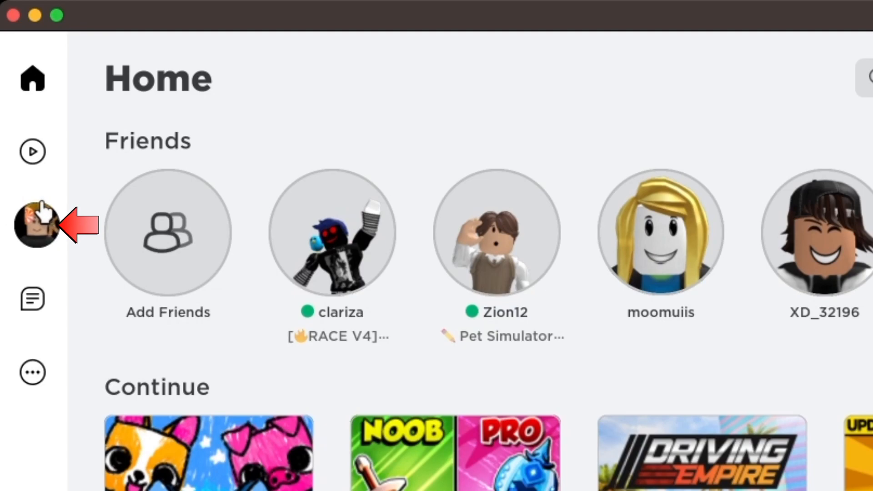
- Open the avatar Customize editor from the left sidebar
{"action": "left_click", "coordinate": [33, 223]}
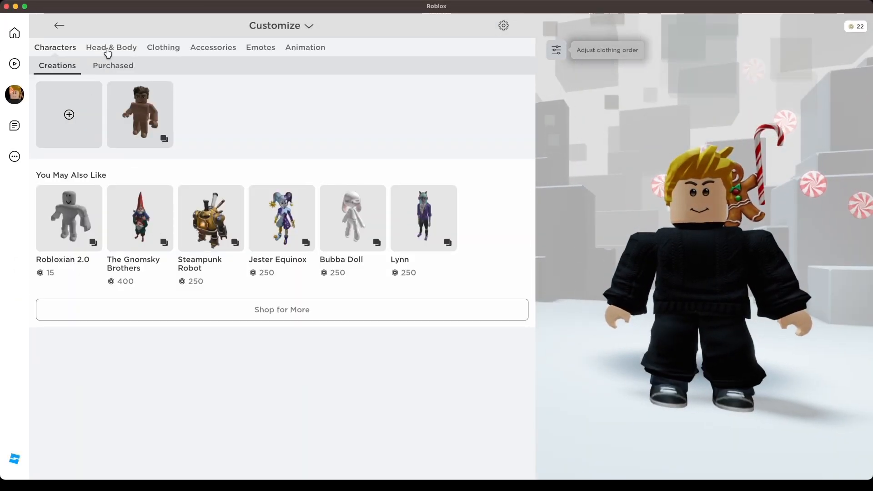
- Equip the black slicked-back hairstyle from Head & Body > Hair
{"action": "left_click", "coordinate": [111, 47]}
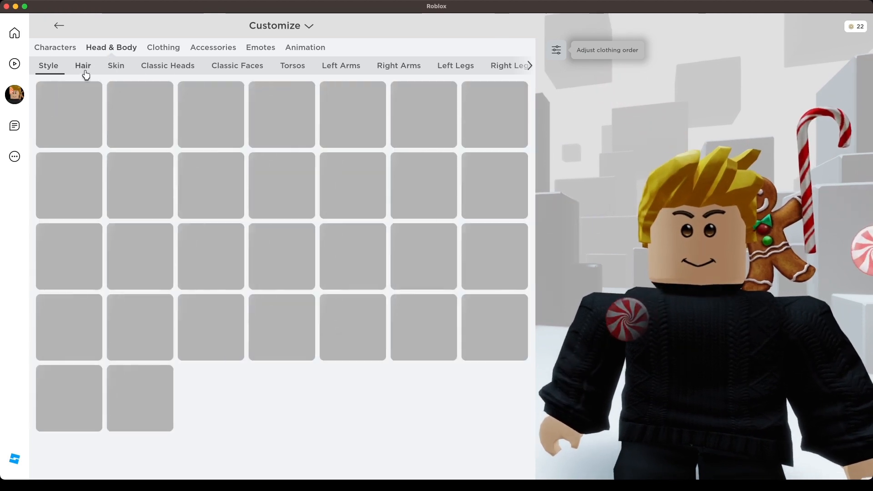
{"action": "left_click", "coordinate": [48, 65]}
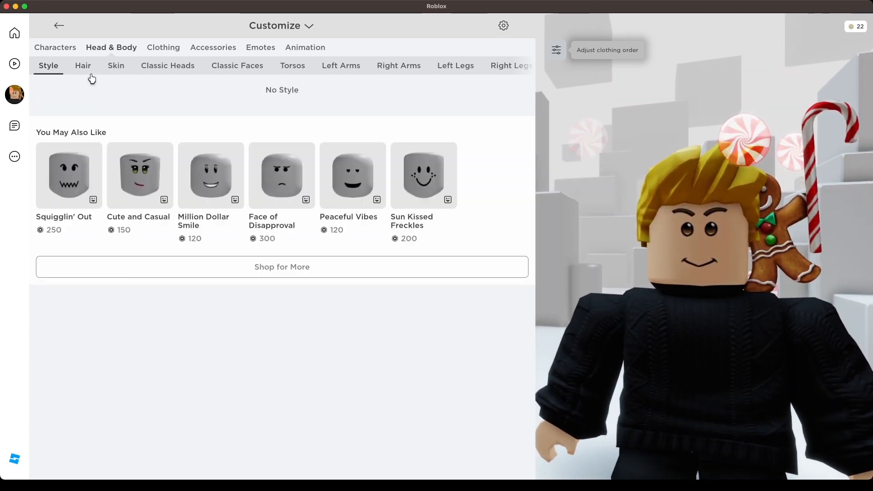
{"action": "left_click", "coordinate": [82, 65]}
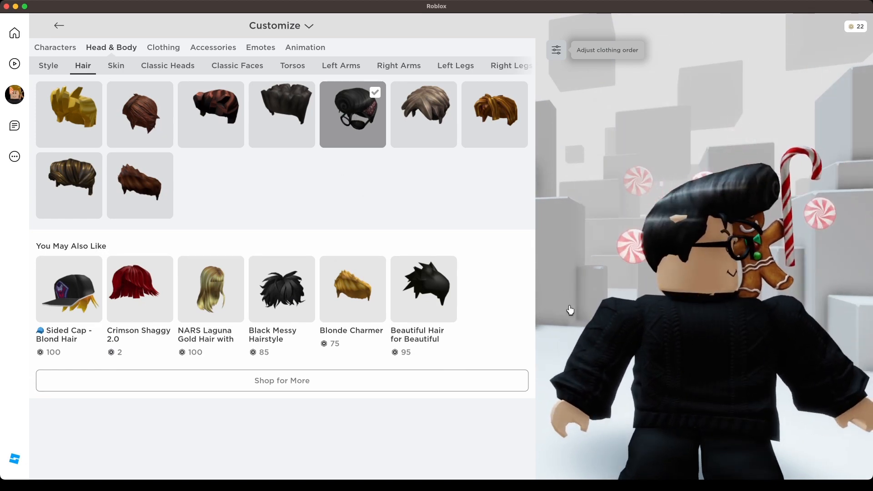
{"action": "left_click", "coordinate": [116, 66]}
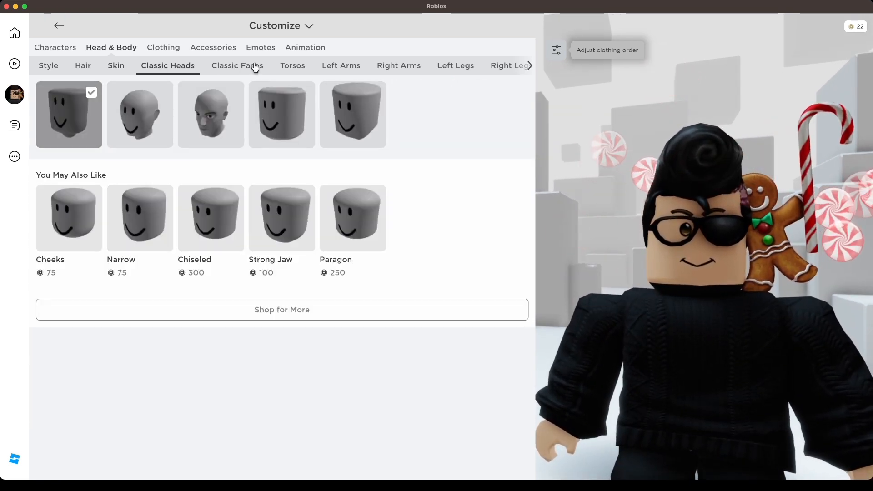
- Browse the Classic Faces, Torsos, arms and legs categories without changing the avatar
{"action": "left_click", "coordinate": [236, 65]}
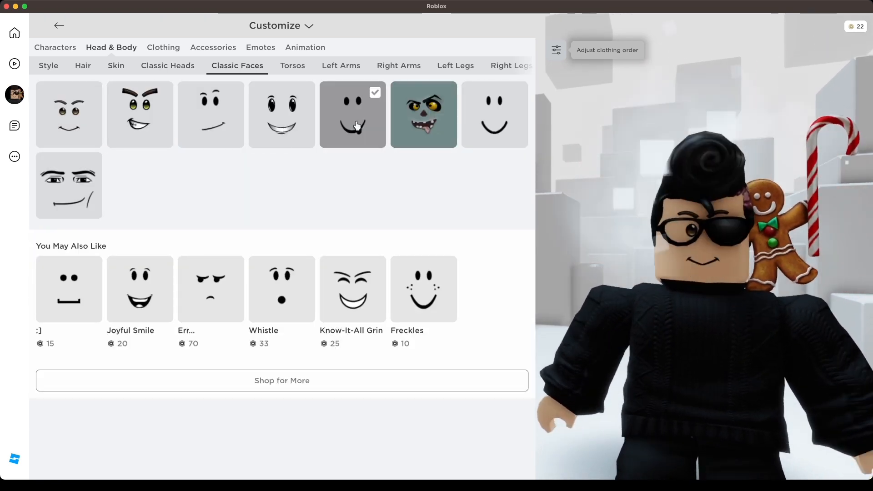
{"action": "left_click", "coordinate": [292, 65]}
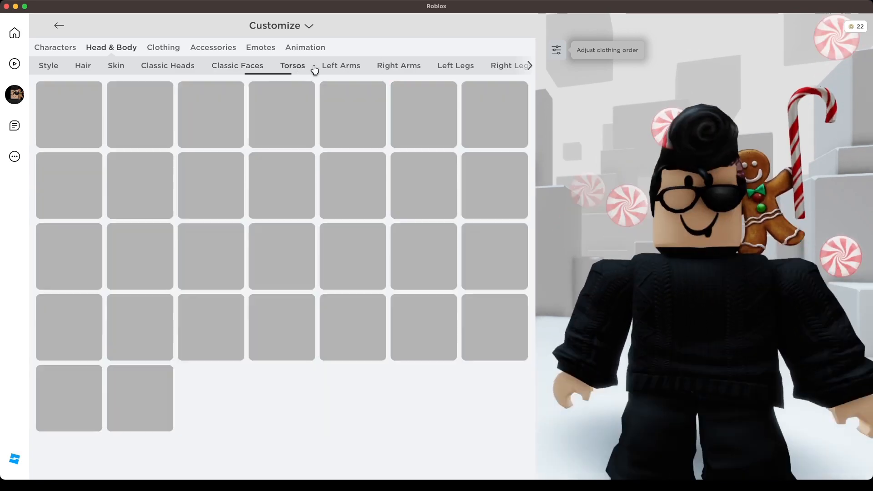
{"action": "left_click", "coordinate": [341, 66]}
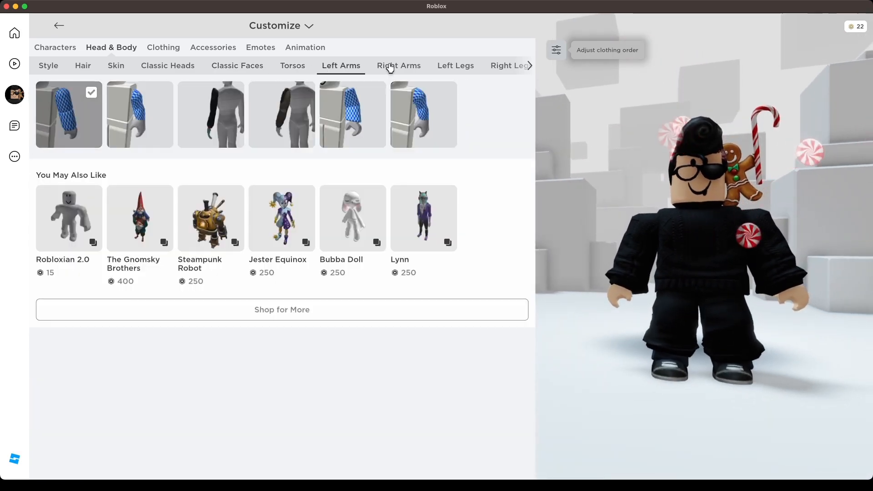
{"action": "left_click", "coordinate": [455, 65]}
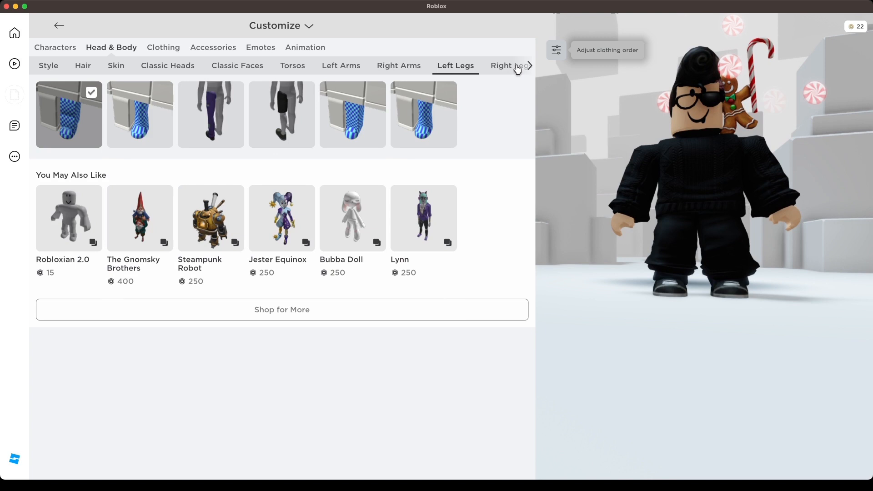
{"action": "left_click", "coordinate": [516, 66]}
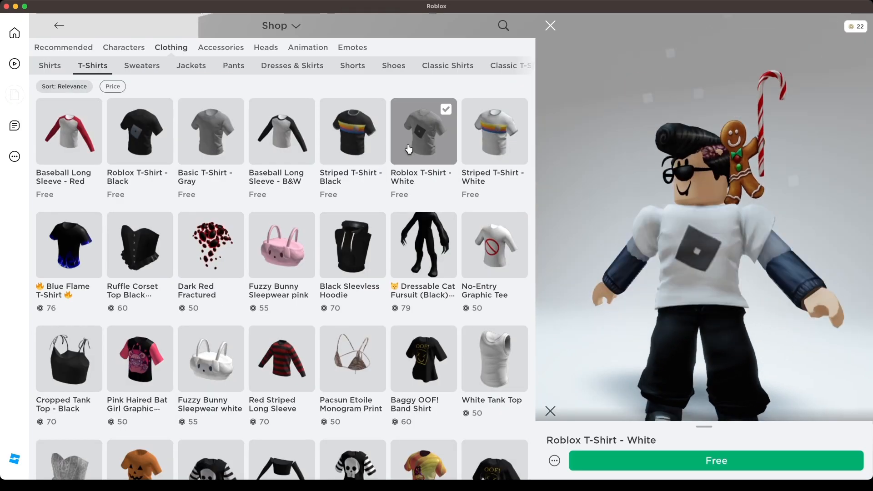
- Dress the avatar in a brown jacket and the free gray Roblox Sneakers
{"action": "left_click", "coordinate": [191, 66]}
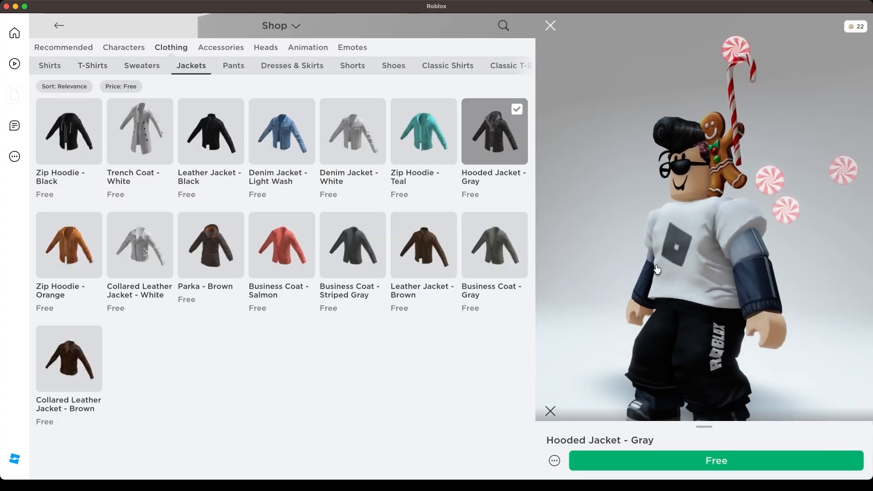
{"action": "left_click", "coordinate": [393, 66]}
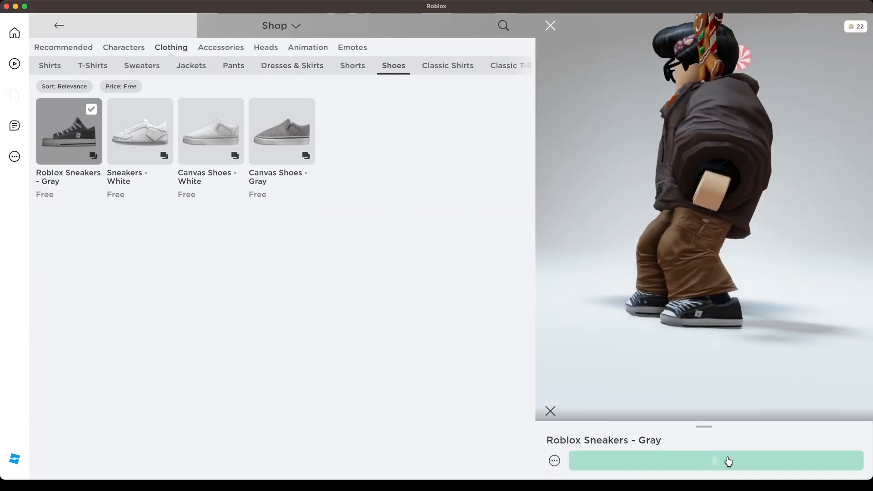
{"action": "left_click", "coordinate": [266, 47]}
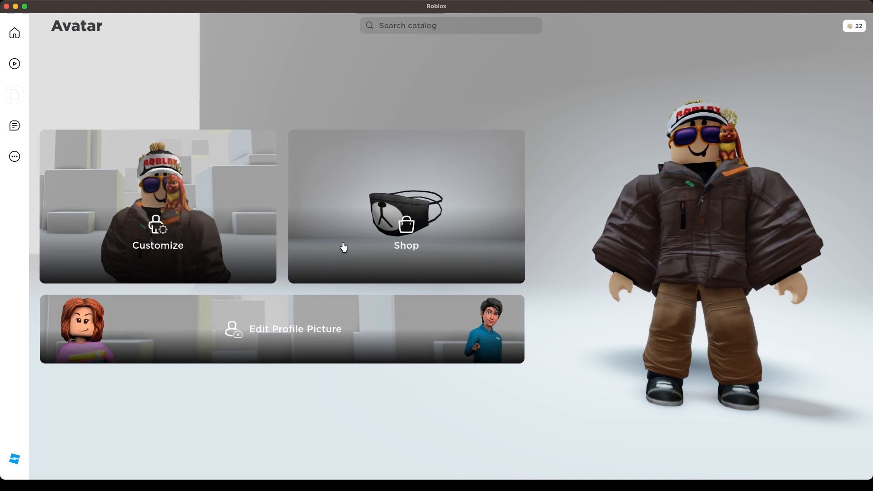
{"action": "mouse_move", "coordinate": [205, 22]}
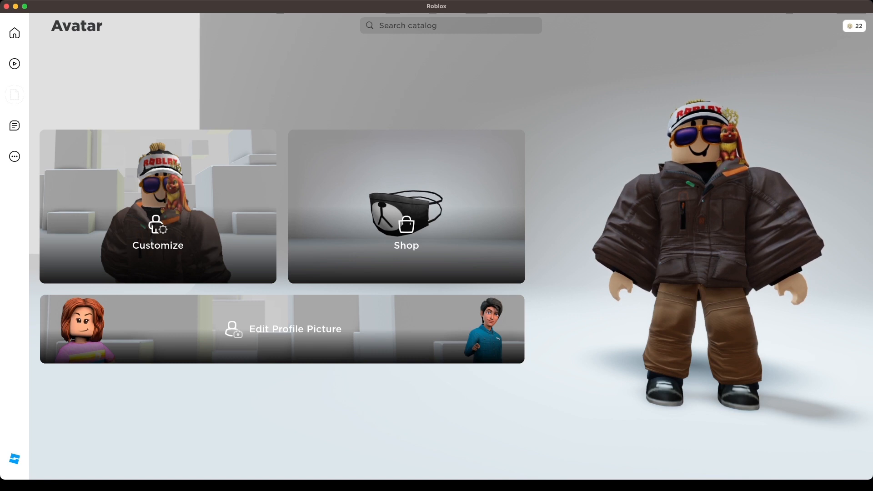
- Return to the Roblox Home page after reviewing the finished avatar
{"action": "left_click", "coordinate": [14, 33]}
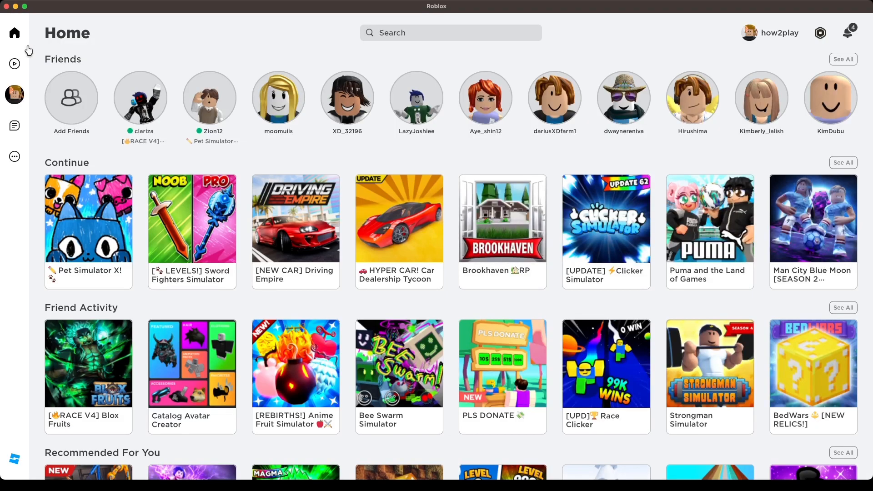